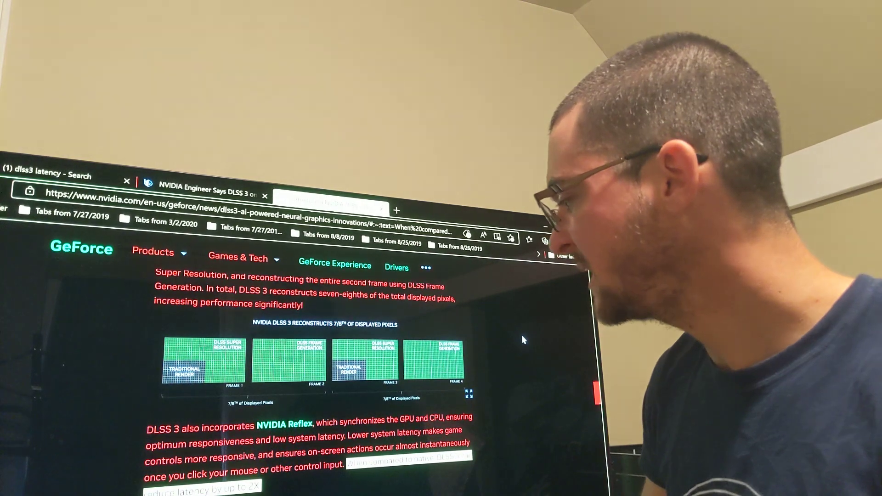
scroll("down", 3)
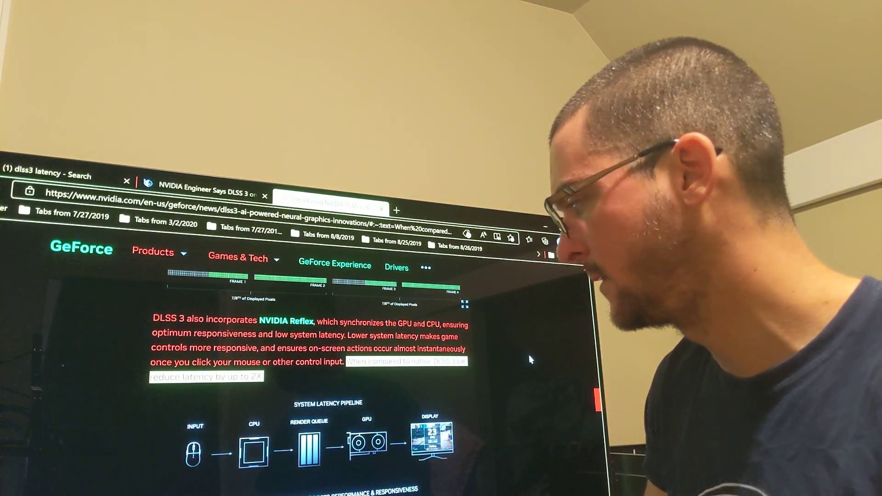
scroll("down", 3)
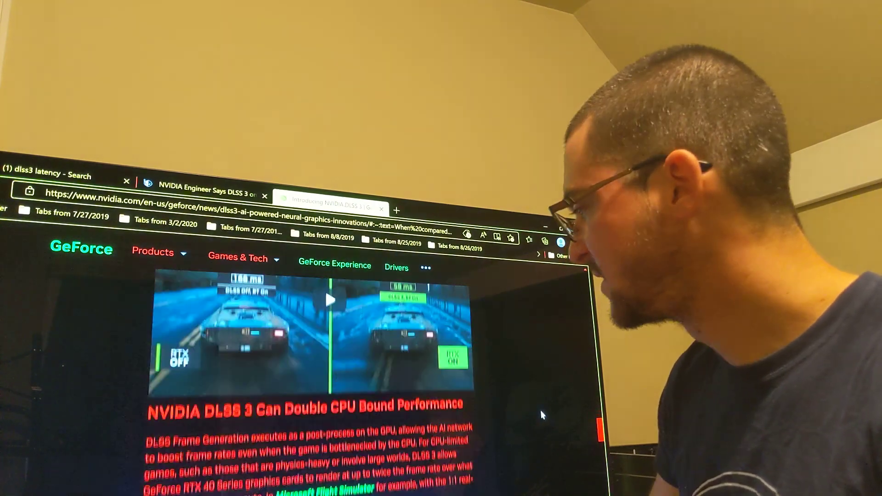
scroll("down", 3)
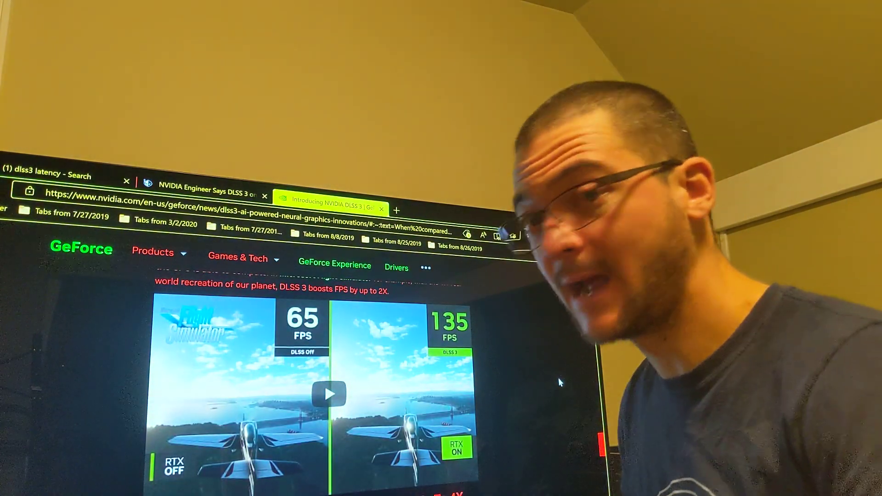